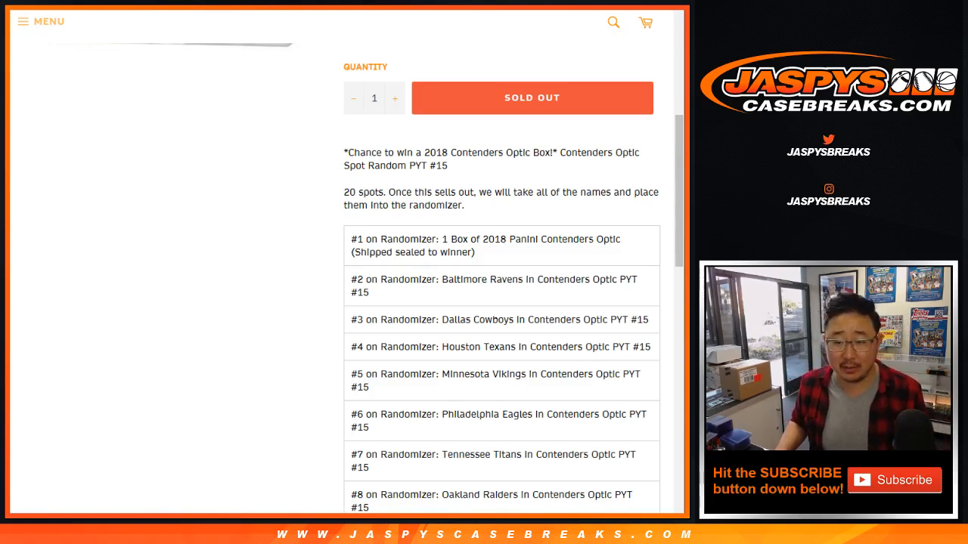
- Finish entering the 20 participant names into the RANDOM.ORG List Randomizer
scroll("down", 3)
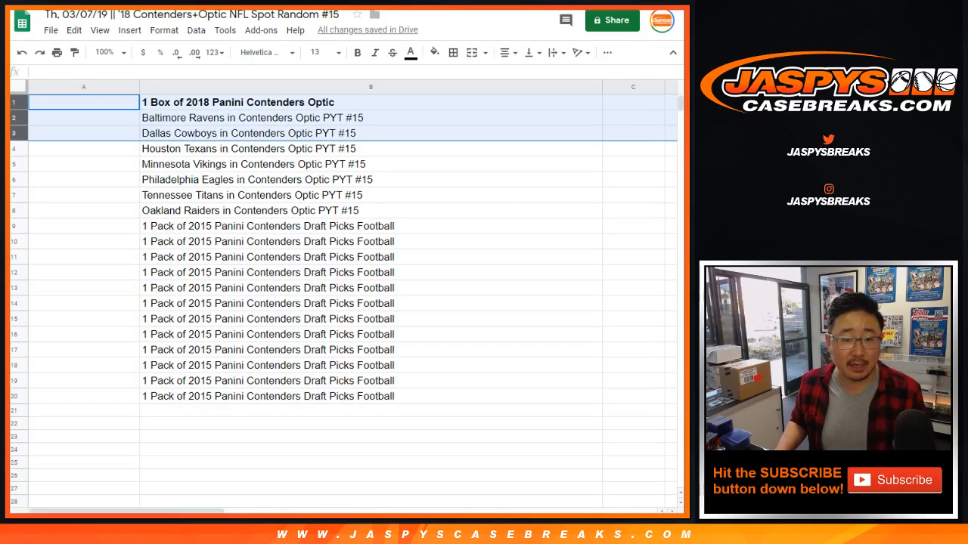
left_click(83, 226)
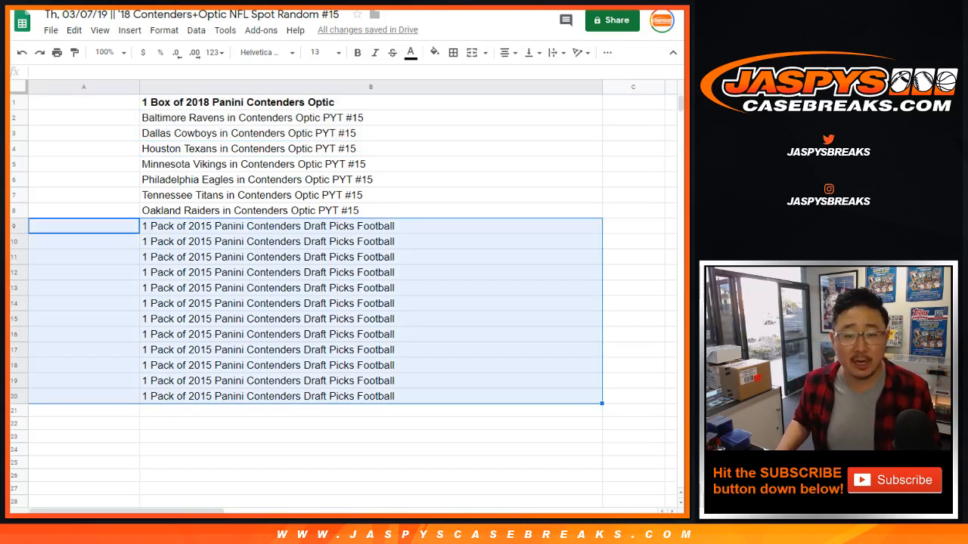
left_click(83, 103)
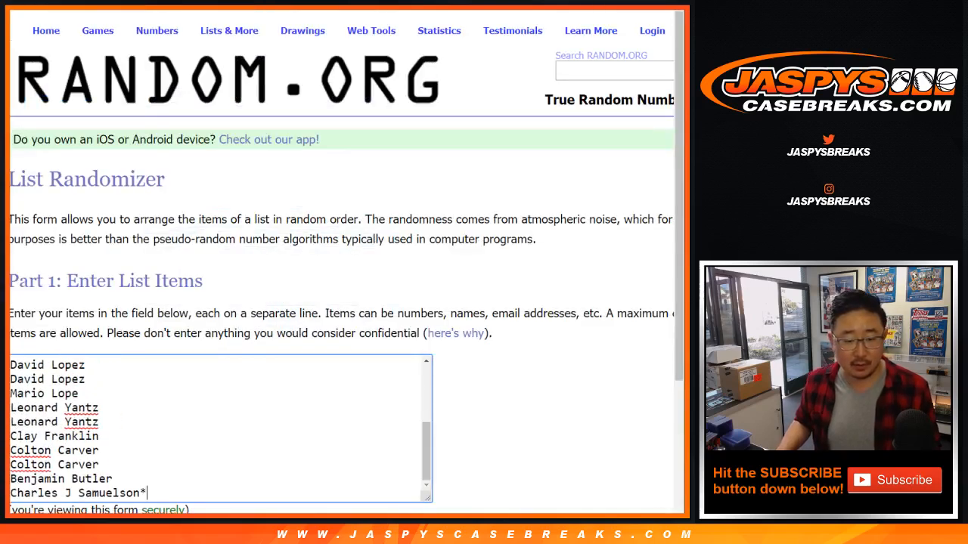
type("z")
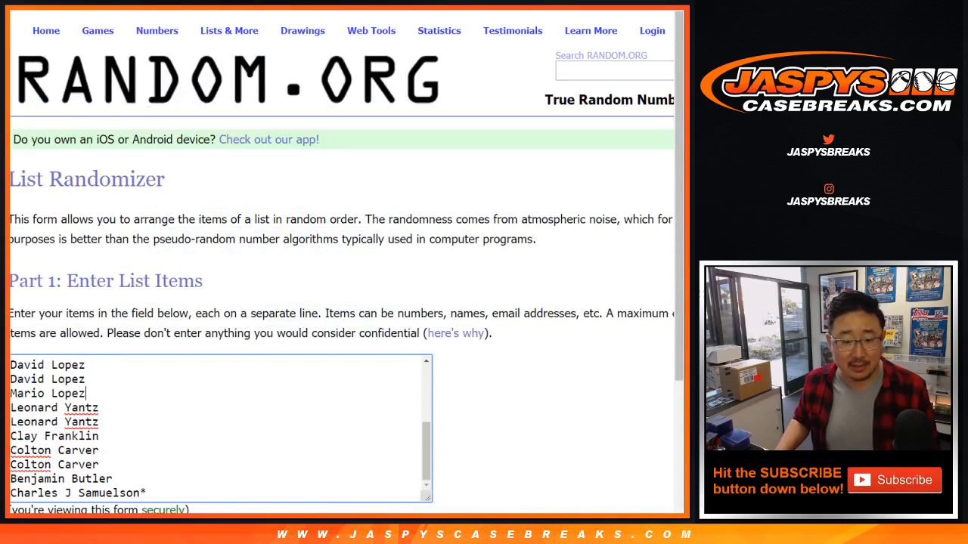
scroll("down", 3)
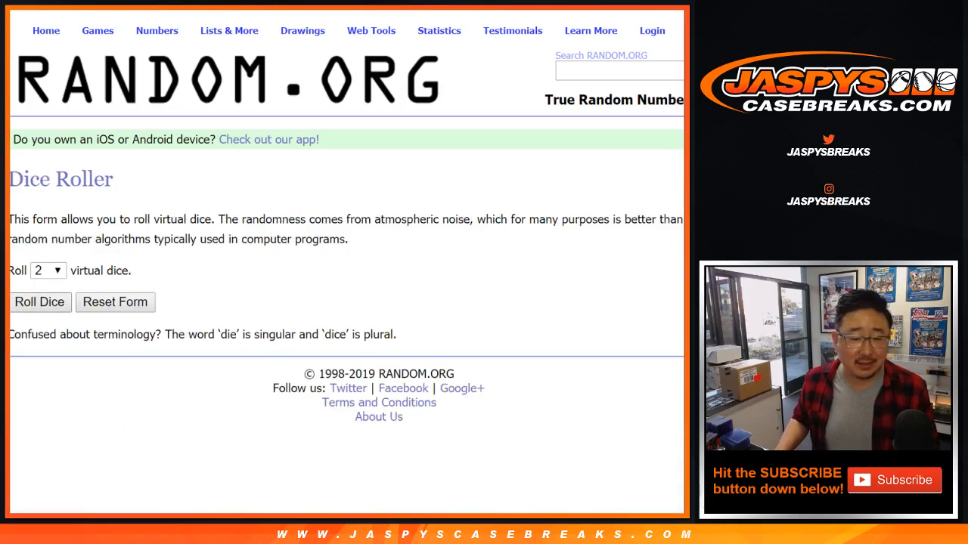
left_click(40, 302)
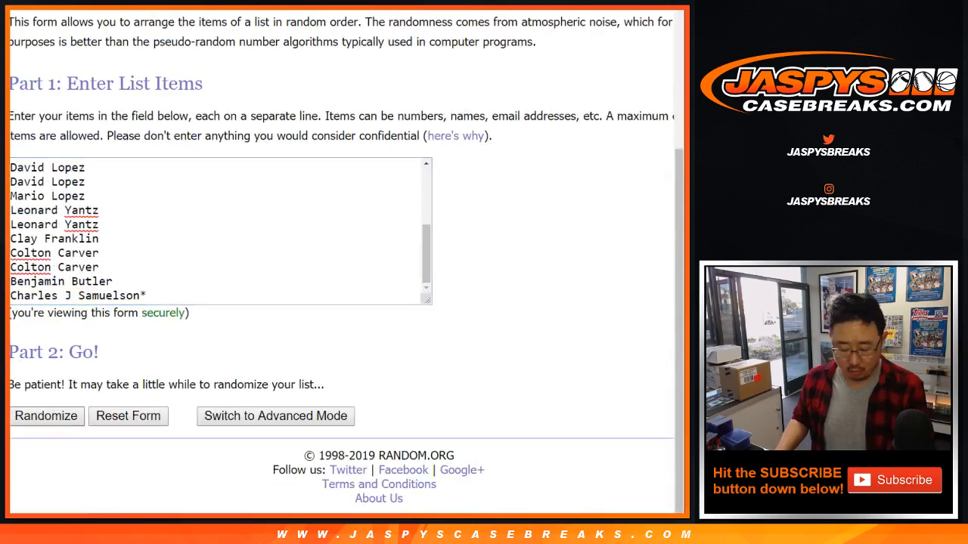
left_click(45, 416)
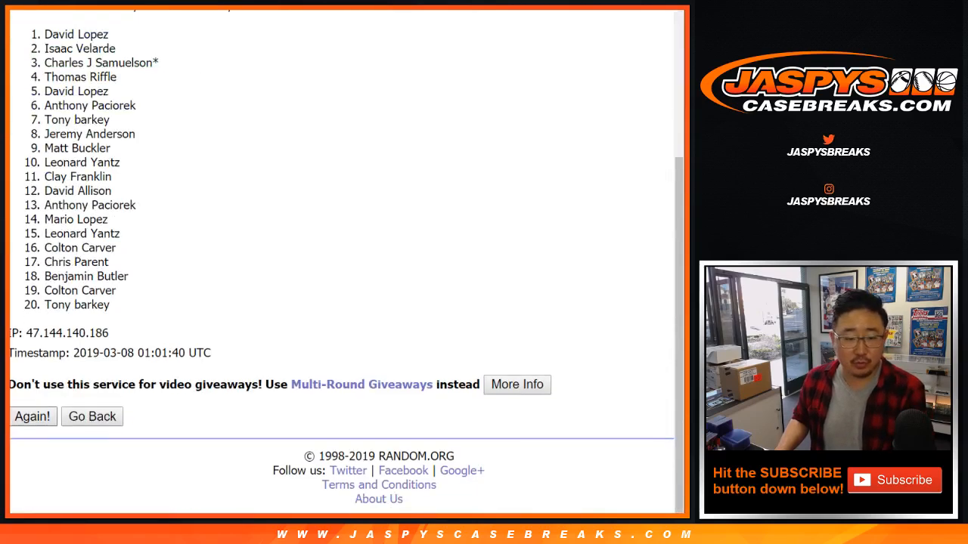
left_click(33, 417)
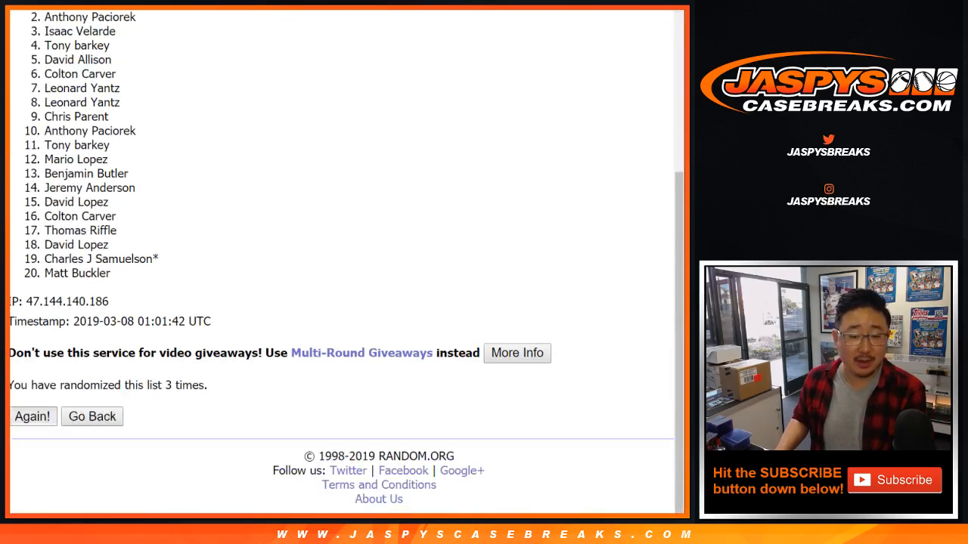
left_click(33, 417)
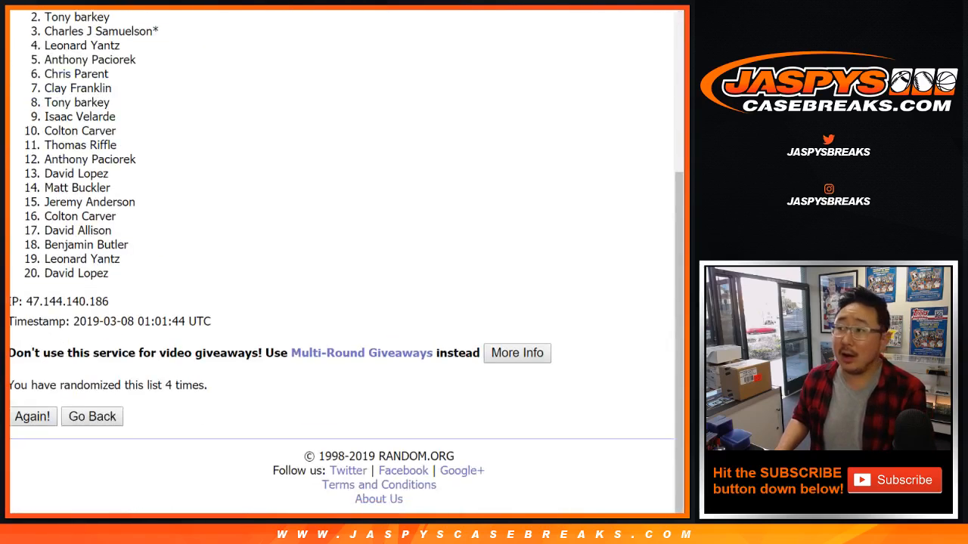
left_click(33, 417)
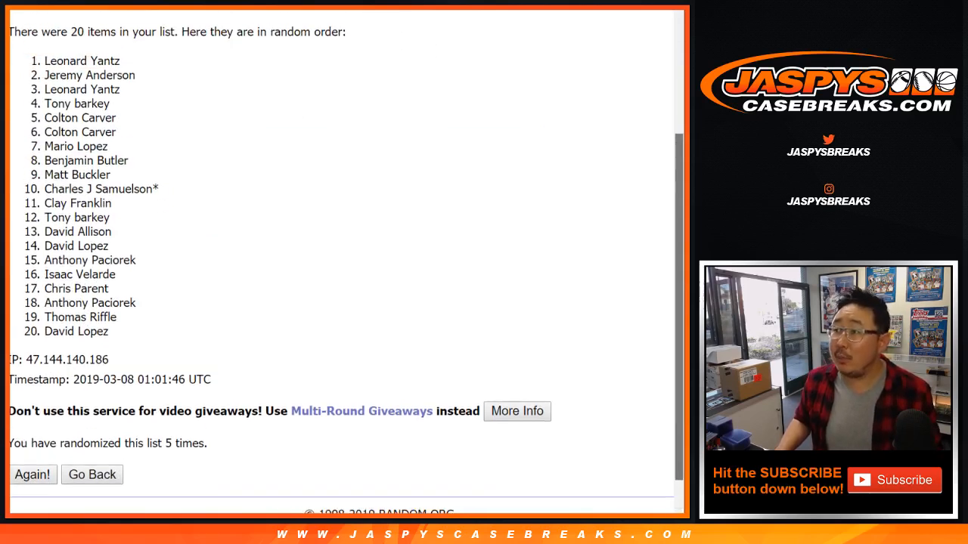
scroll("up", 3)
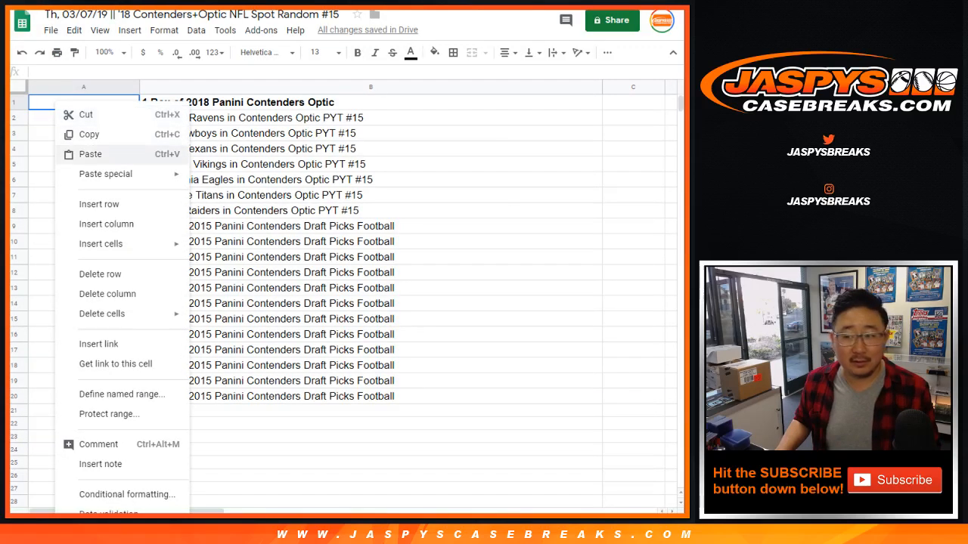
- Paste the randomized names into column A beside the prizes, then go to the team-break sheet
left_click(91, 154)
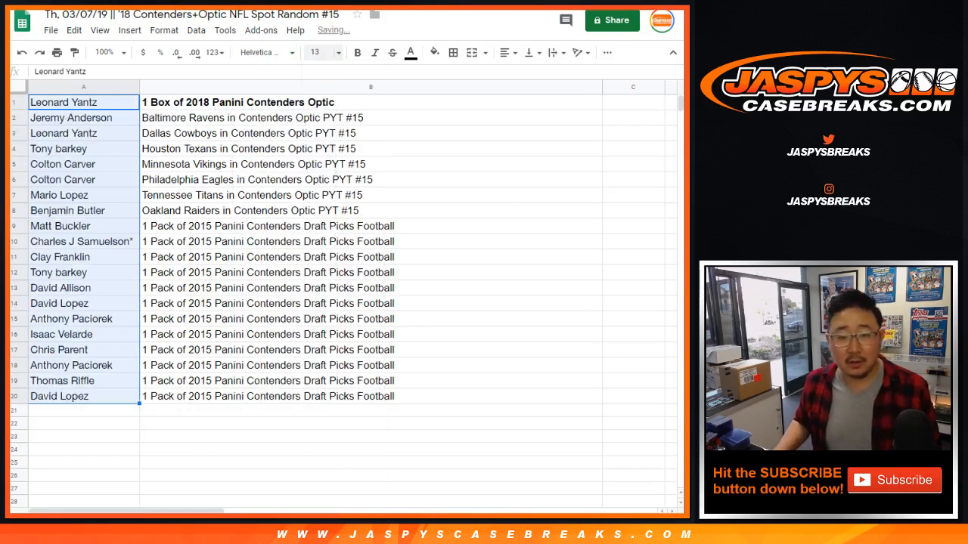
left_click(71, 118)
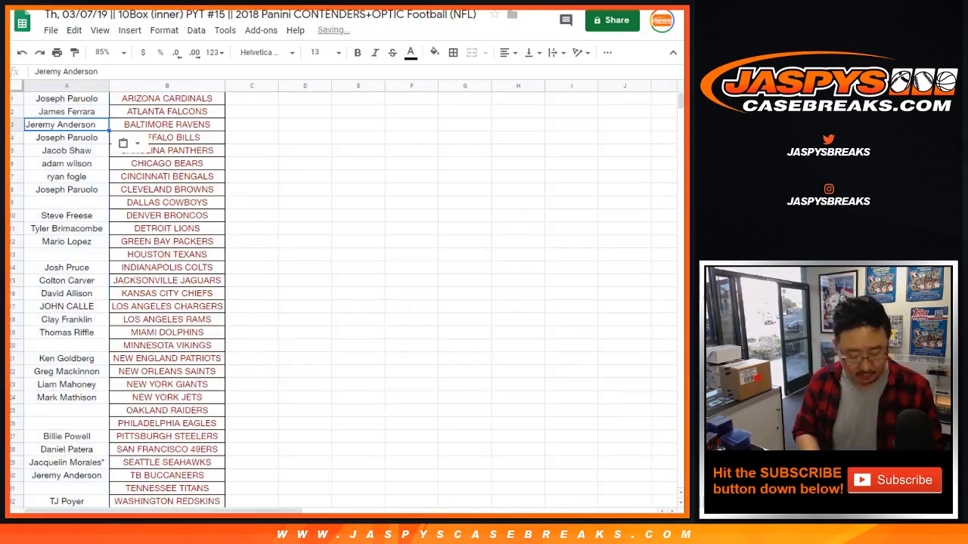
left_click(67, 136)
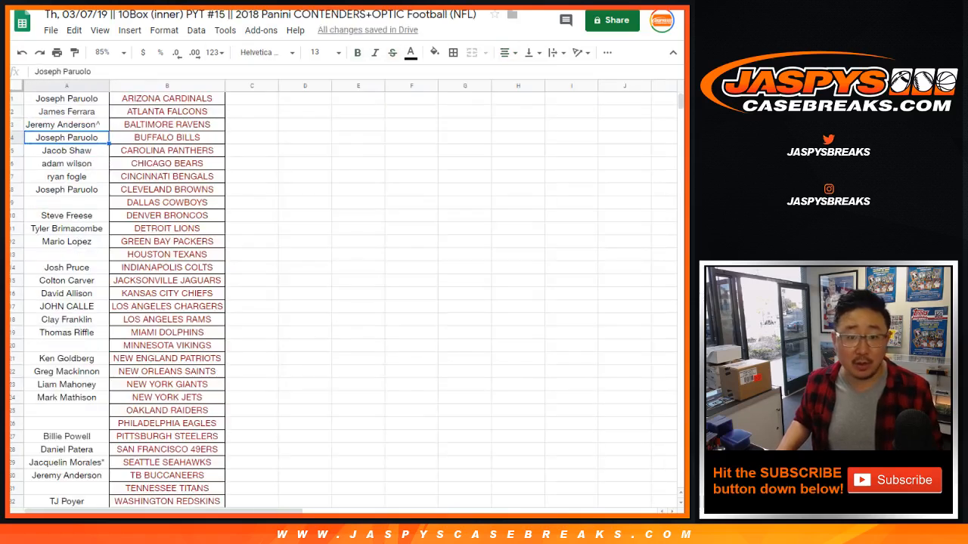
type("Leonard Yantz^")
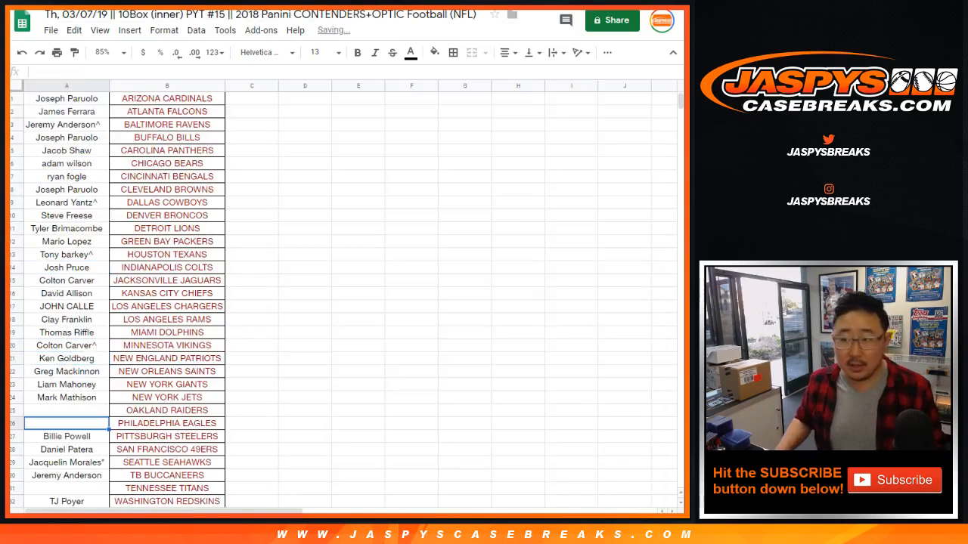
type("Colton Carver^")
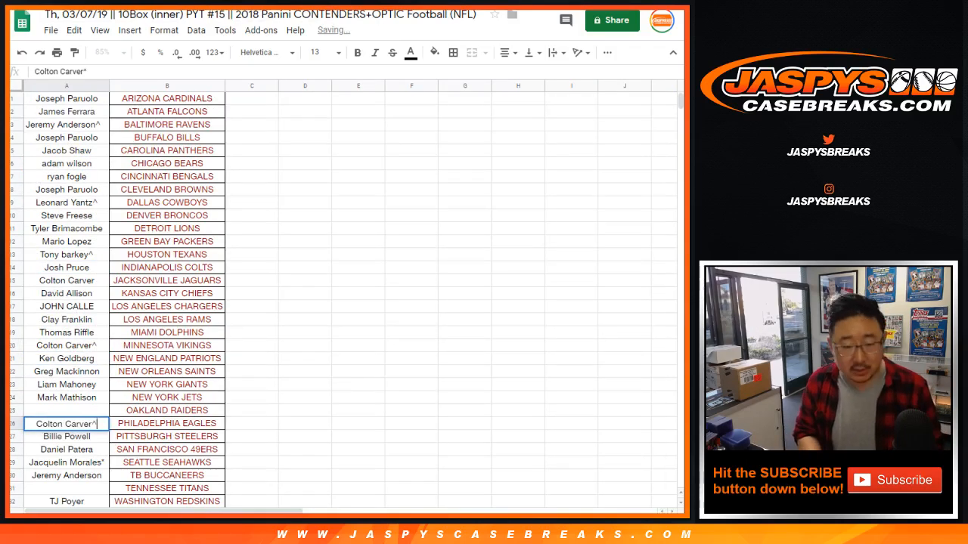
- Strike through the won team prize rows back in the prize list sheet
left_click(67, 436)
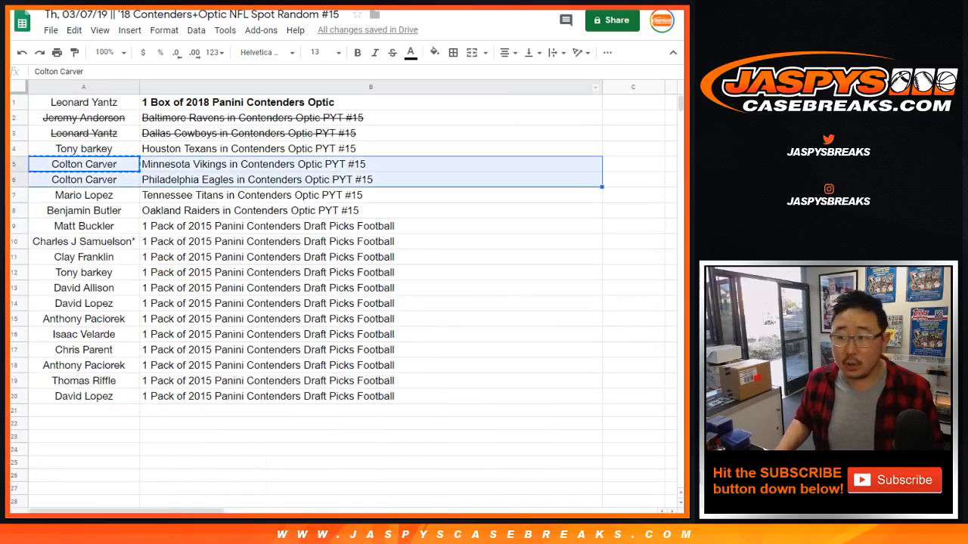
left_click(392, 52)
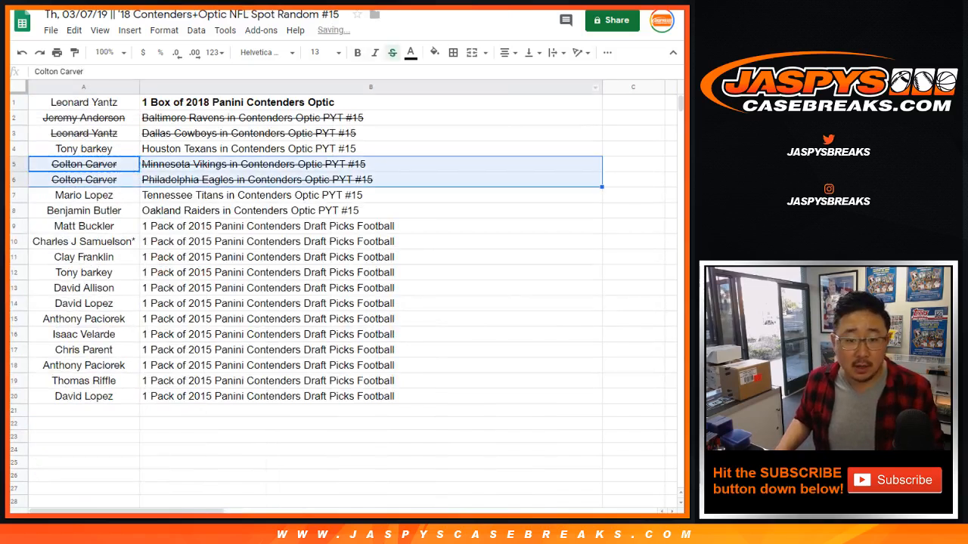